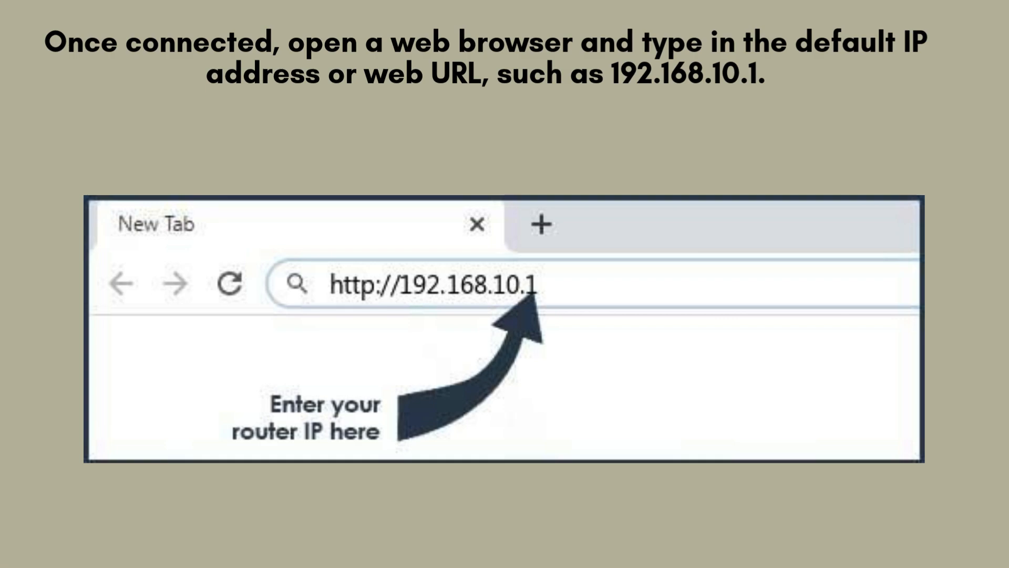
pyautogui.press('Enter')
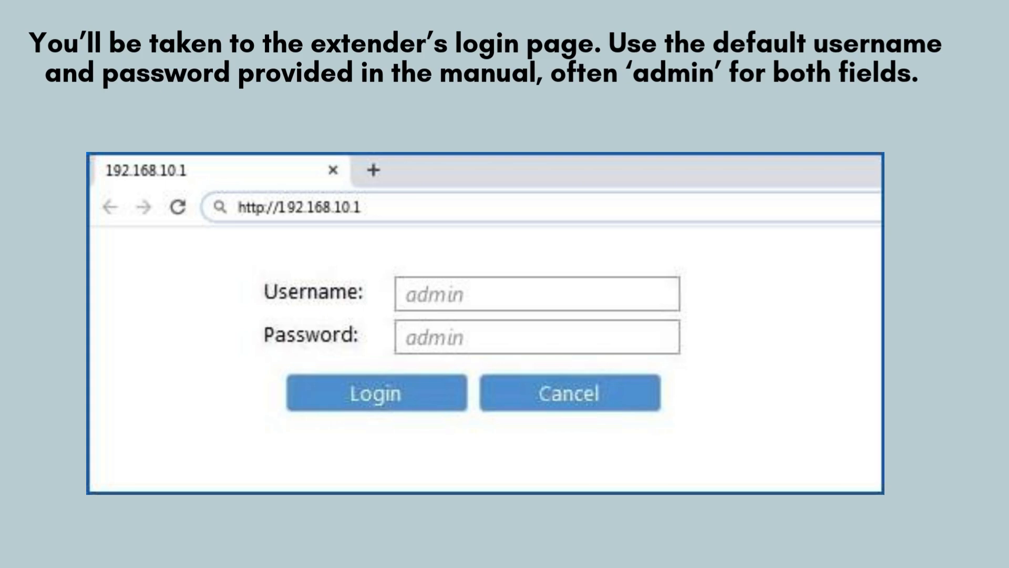